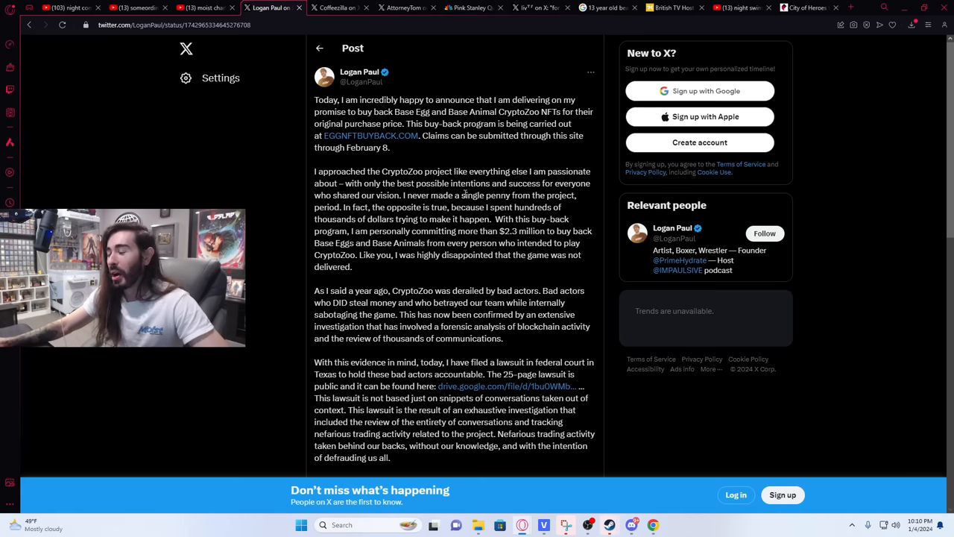
pyautogui.moveTo(604, 244)
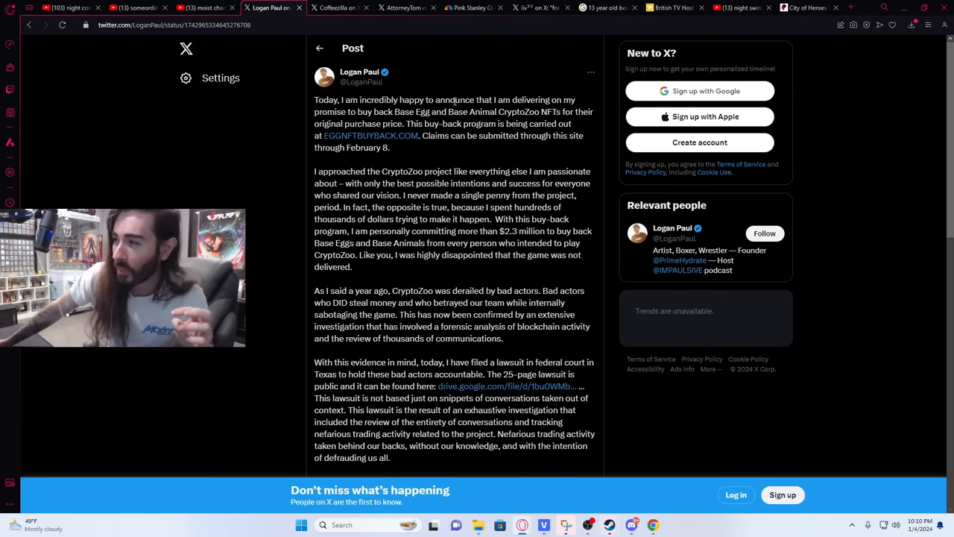
# Show the 'moist charlie clips' YouTube results with the Logan Paul Will Never Pay People Back video.
pyautogui.scroll(-3)
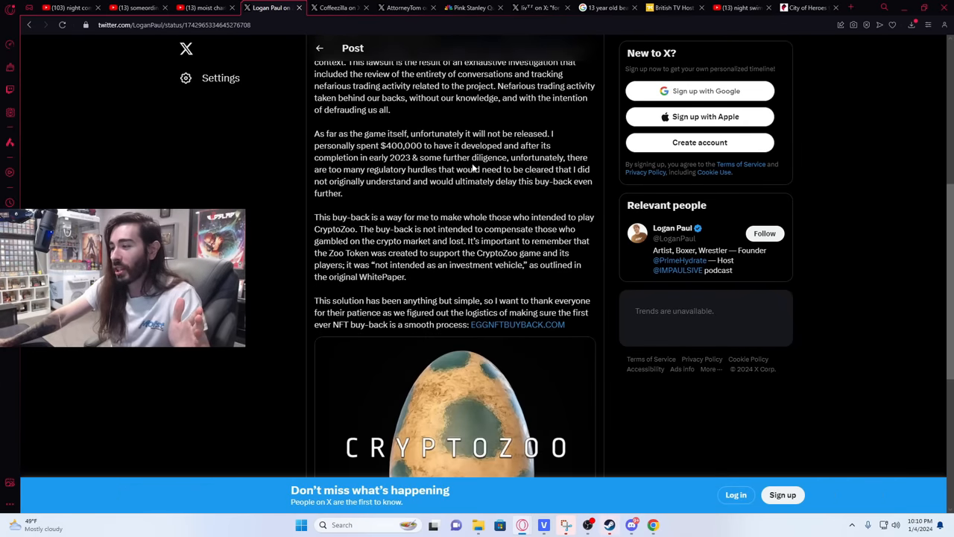
pyautogui.scroll(3)
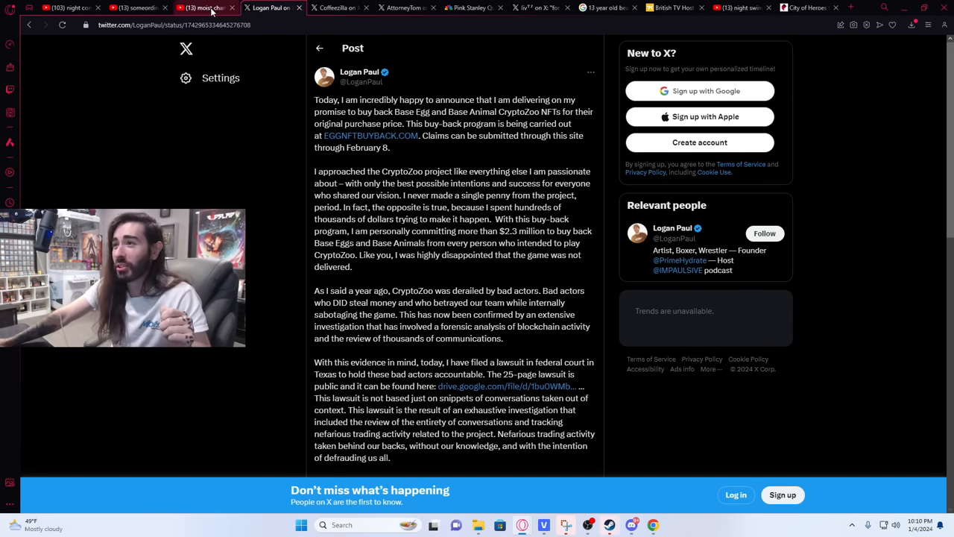
pyautogui.click(205, 7)
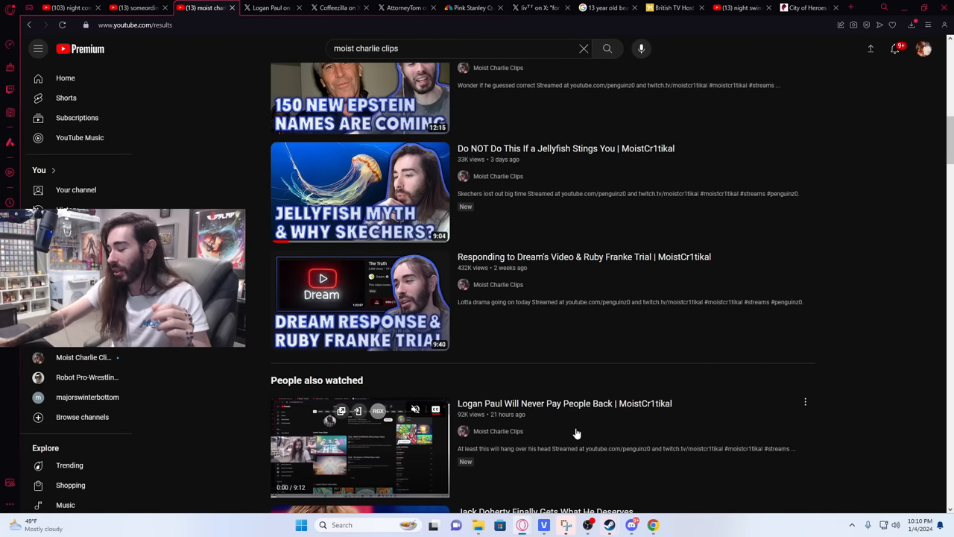
pyautogui.moveTo(586, 430)
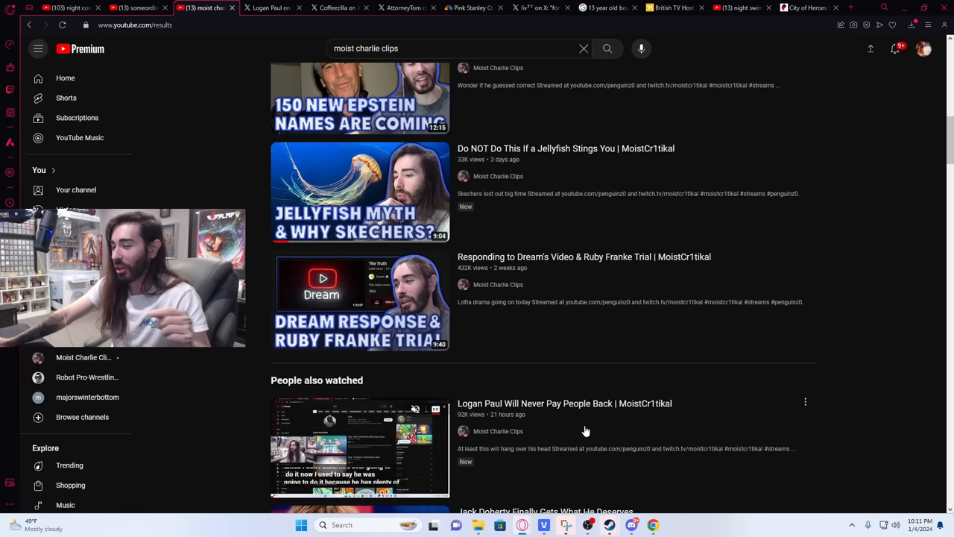
pyautogui.moveTo(265, 8)
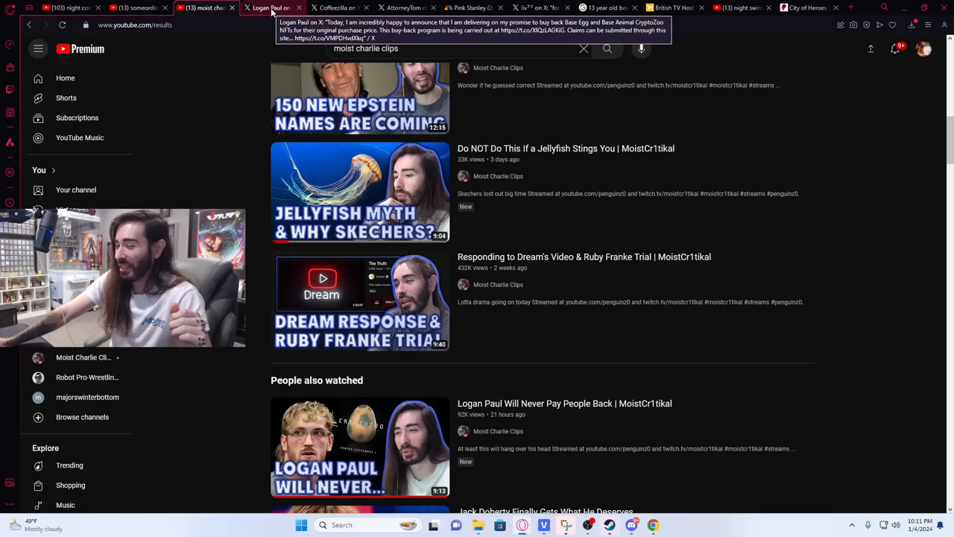
# Reopen Logan Paul's CryptoZoo buyback post and scroll to the lawsuit paragraphs.
pyautogui.click(262, 7)
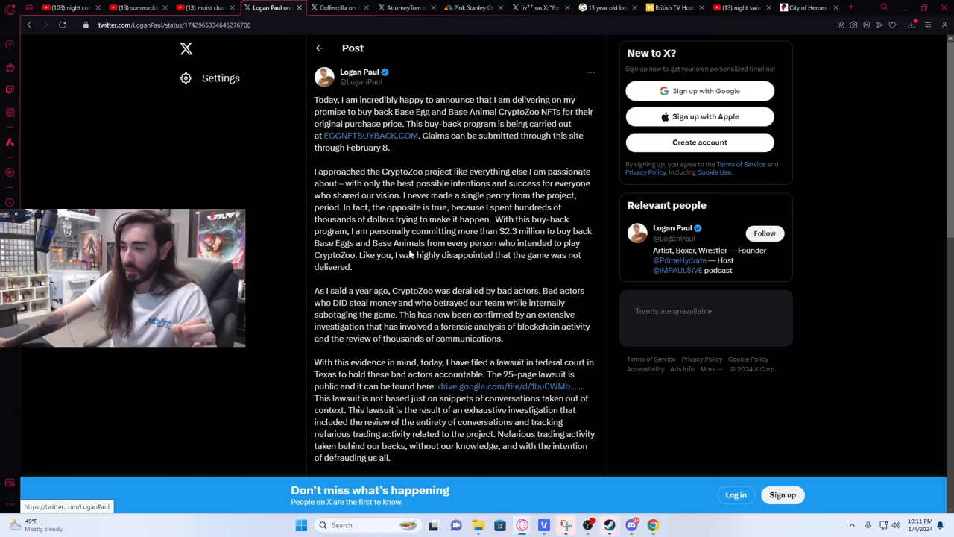
pyautogui.moveTo(467, 280)
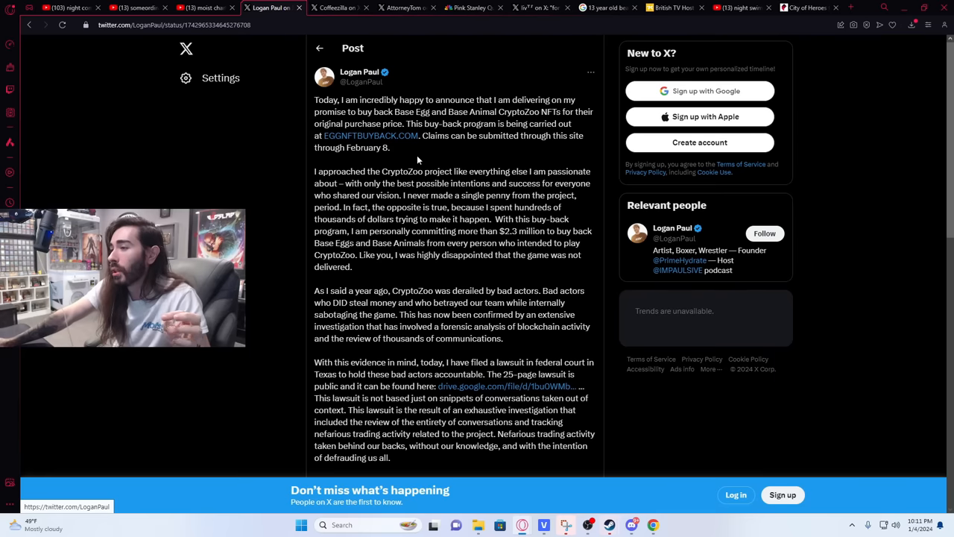
pyautogui.scroll(-3)
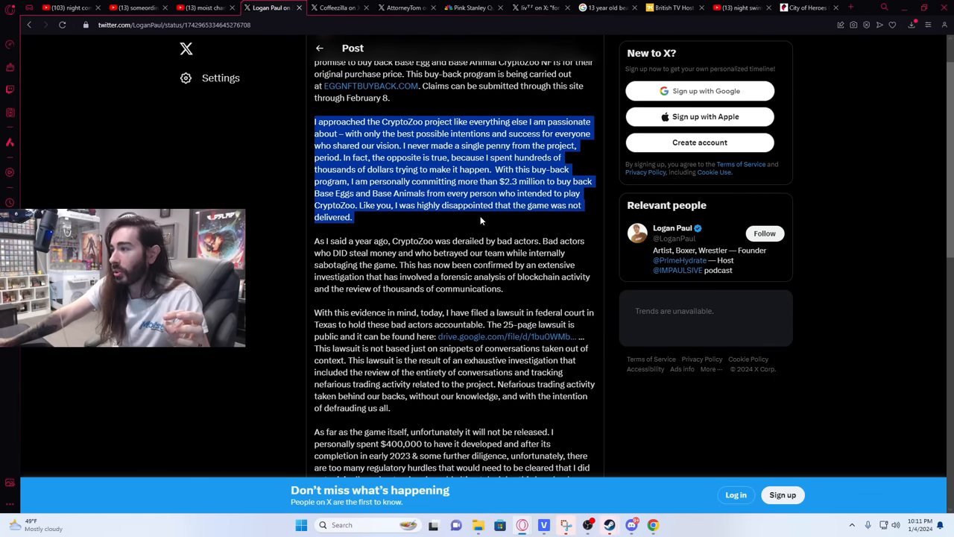
pyautogui.click(480, 223)
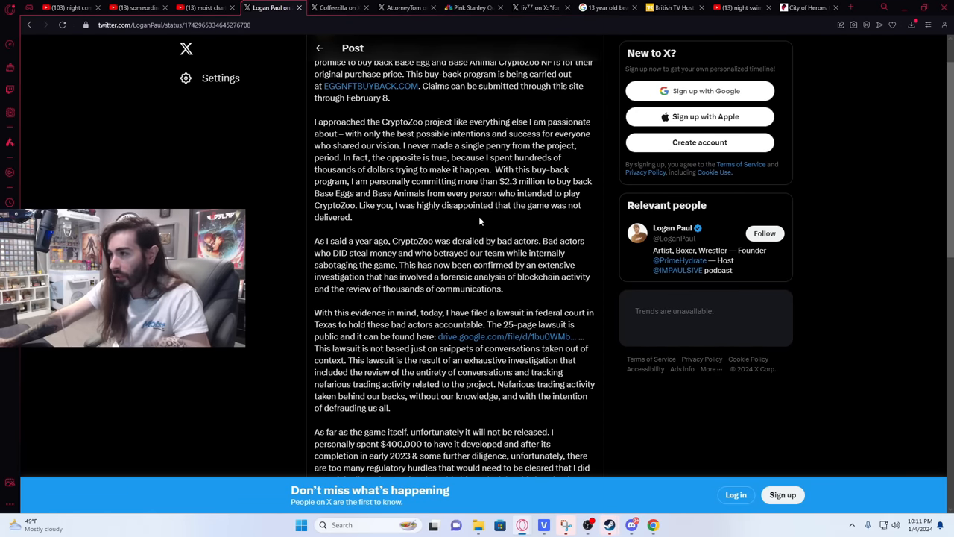
pyautogui.scroll(-3)
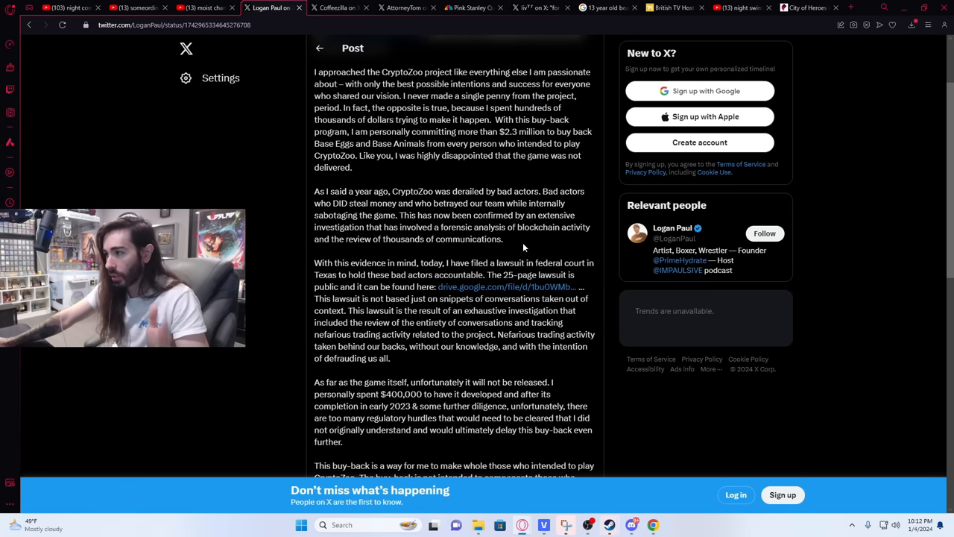
# Scroll through Logan Paul's post text down to the 'Egg Buyback Now Live' image.
pyautogui.scroll(-3)
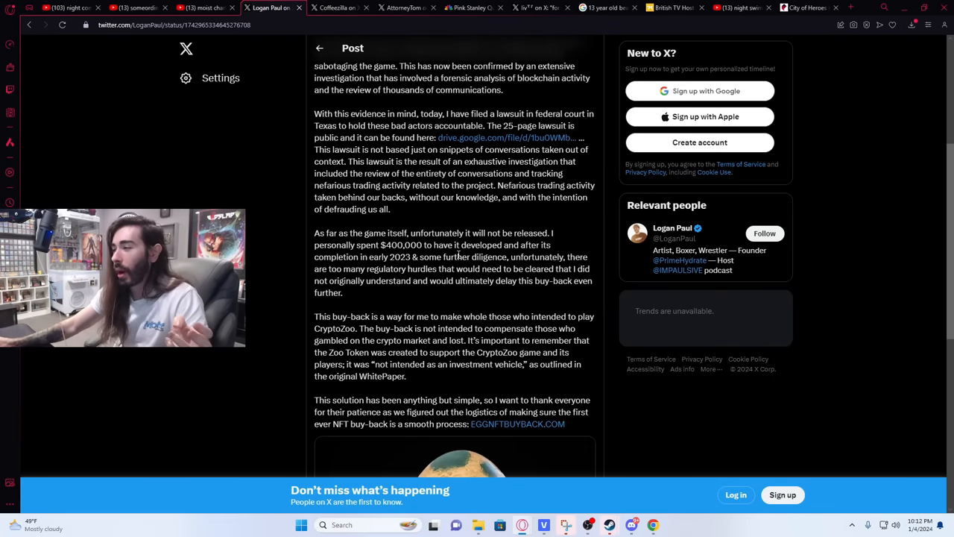
pyautogui.scroll(3)
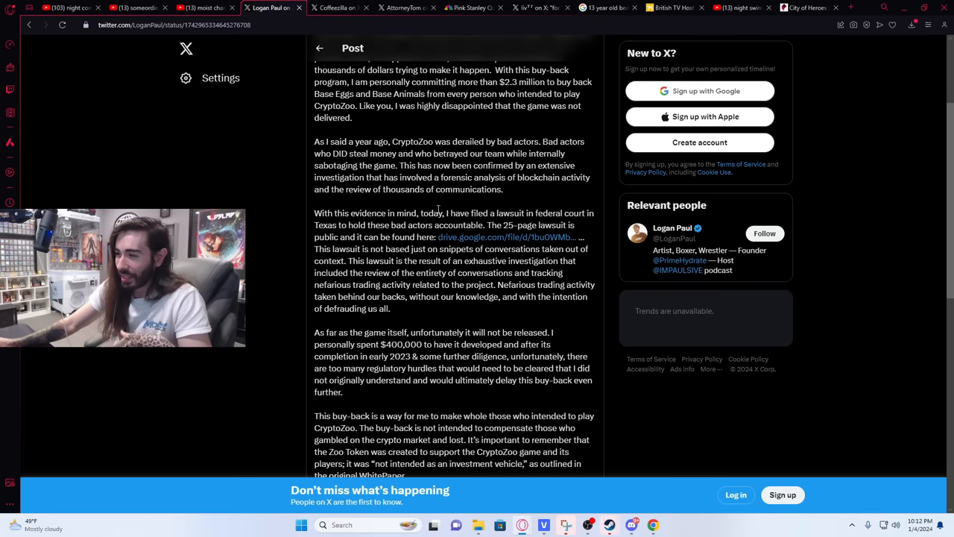
pyautogui.moveTo(537, 223)
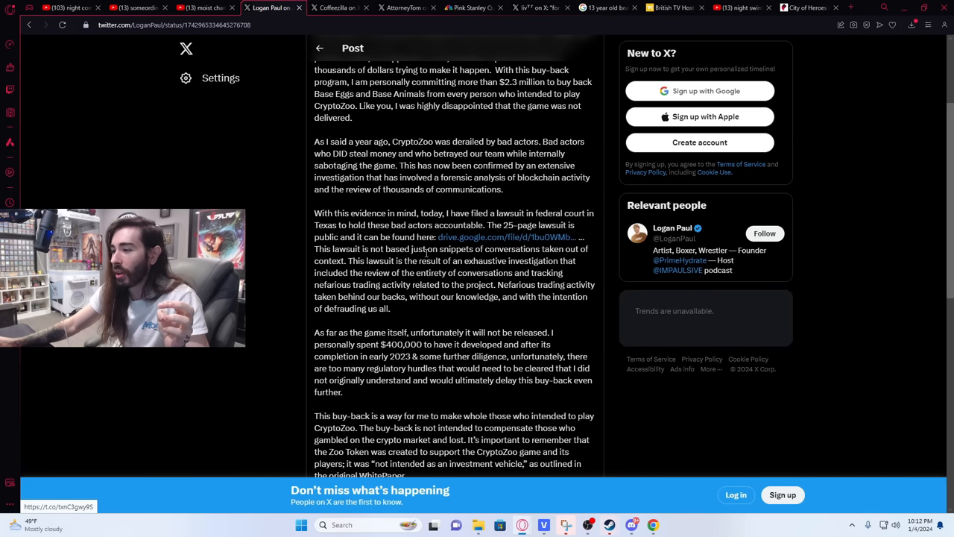
pyautogui.moveTo(534, 252)
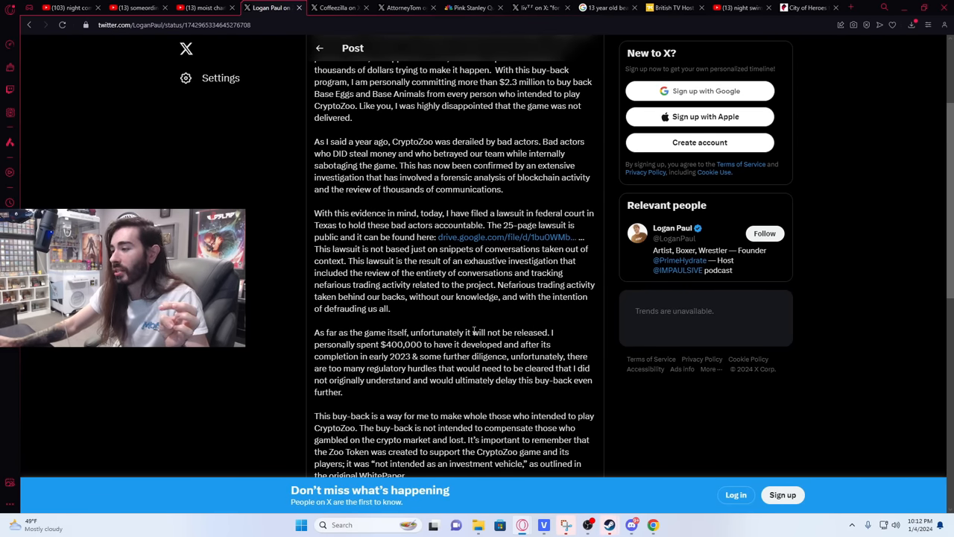
pyautogui.moveTo(527, 316)
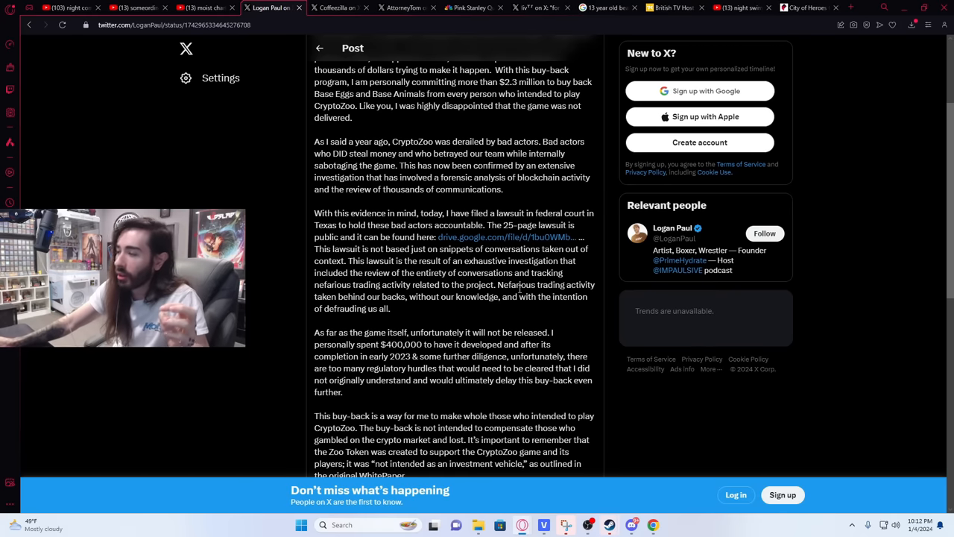
pyautogui.moveTo(475, 313)
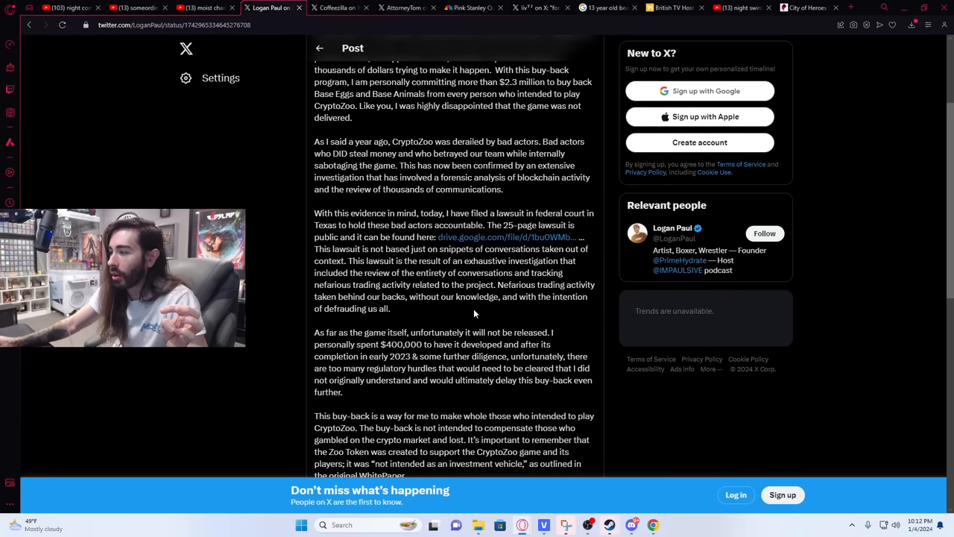
pyautogui.scroll(-3)
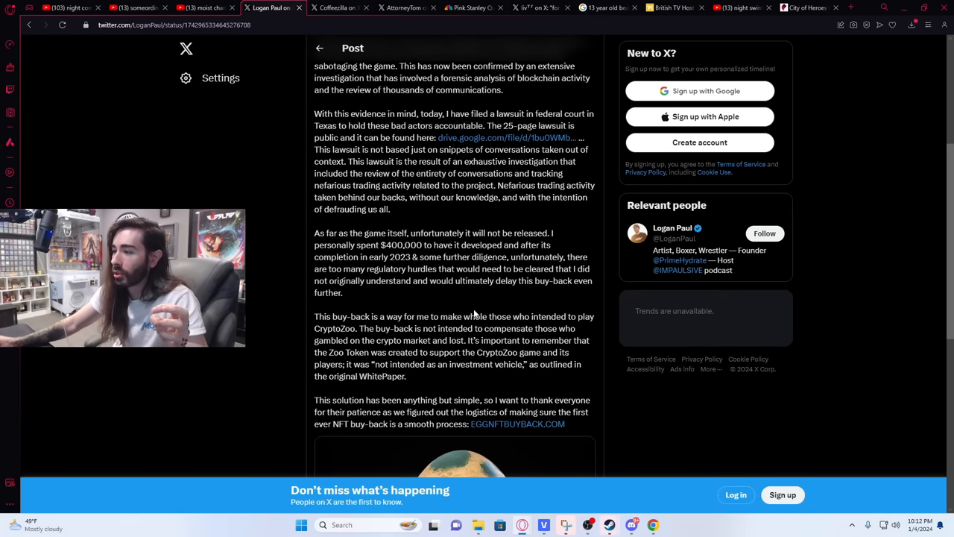
pyautogui.scroll(-3)
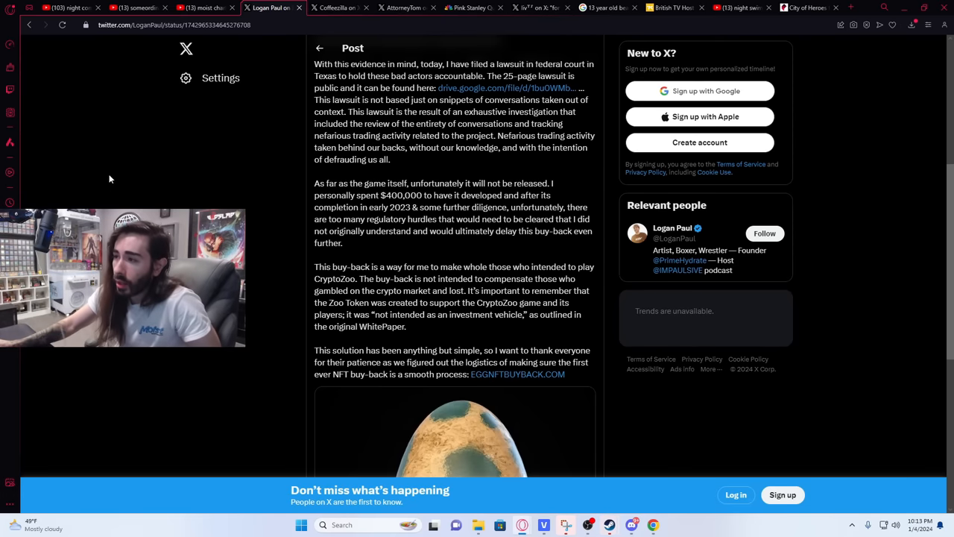
pyautogui.moveTo(378, 250)
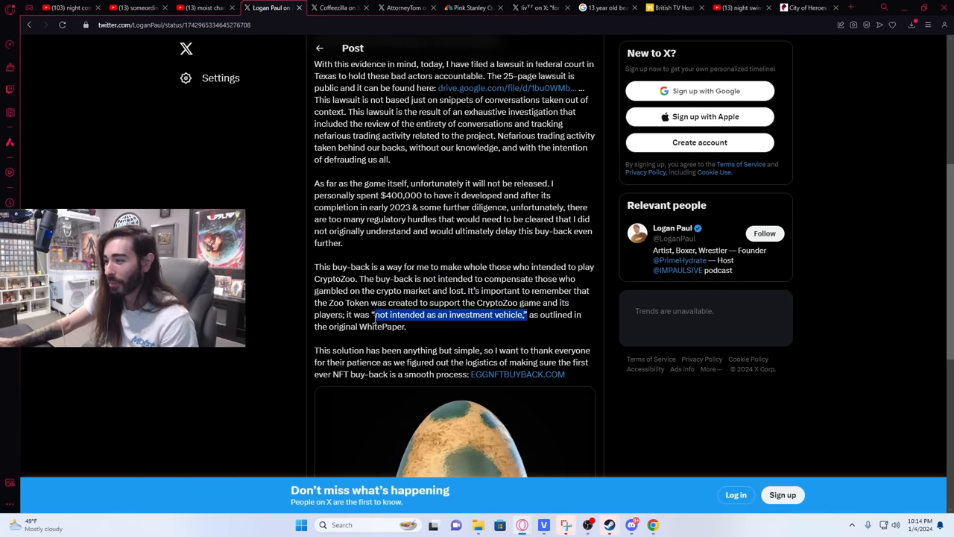
pyautogui.scroll(-3)
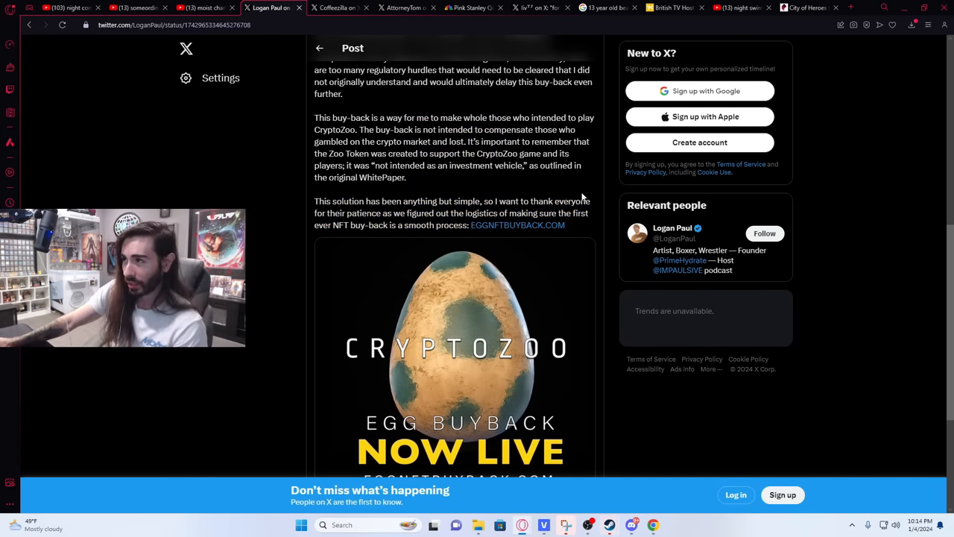
pyautogui.scroll(-3)
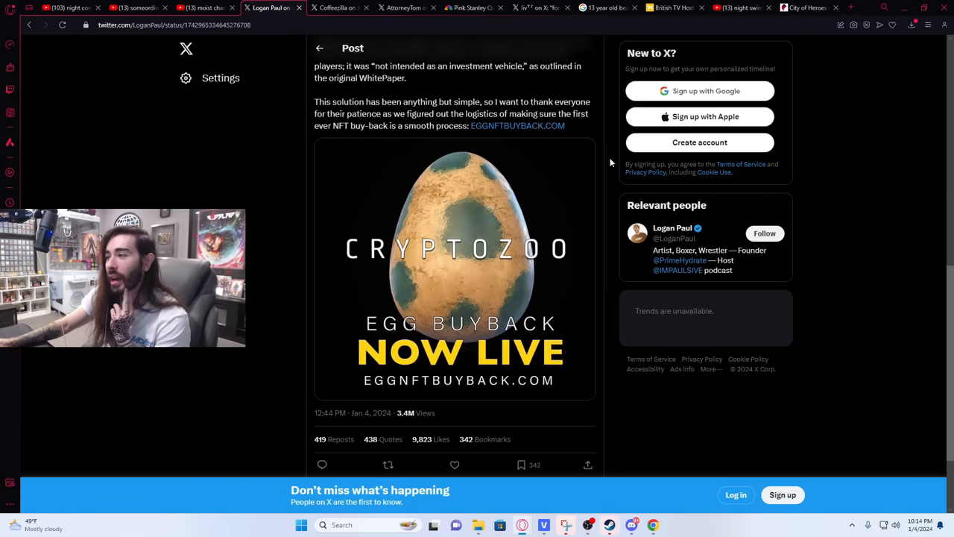
pyautogui.scroll(3)
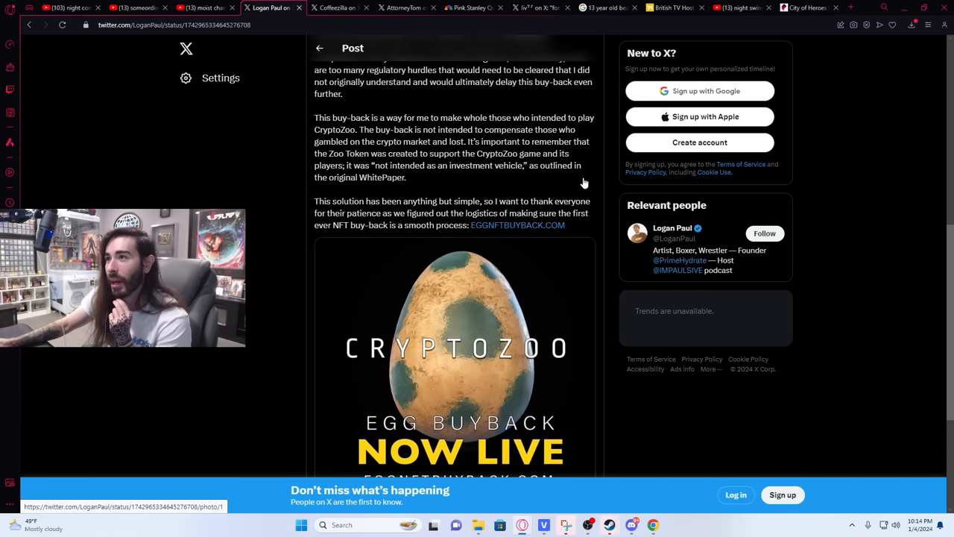
pyautogui.moveTo(500, 219)
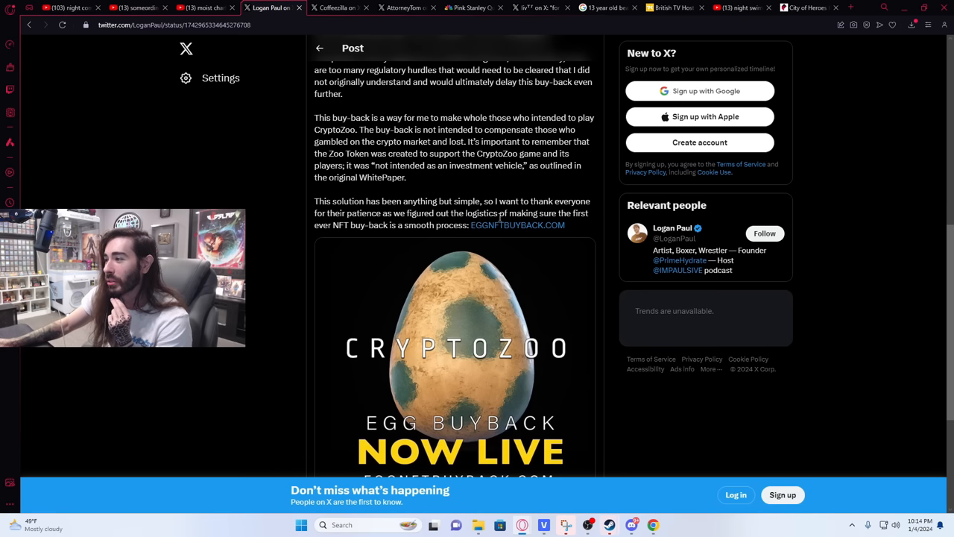
pyautogui.moveTo(386, 61)
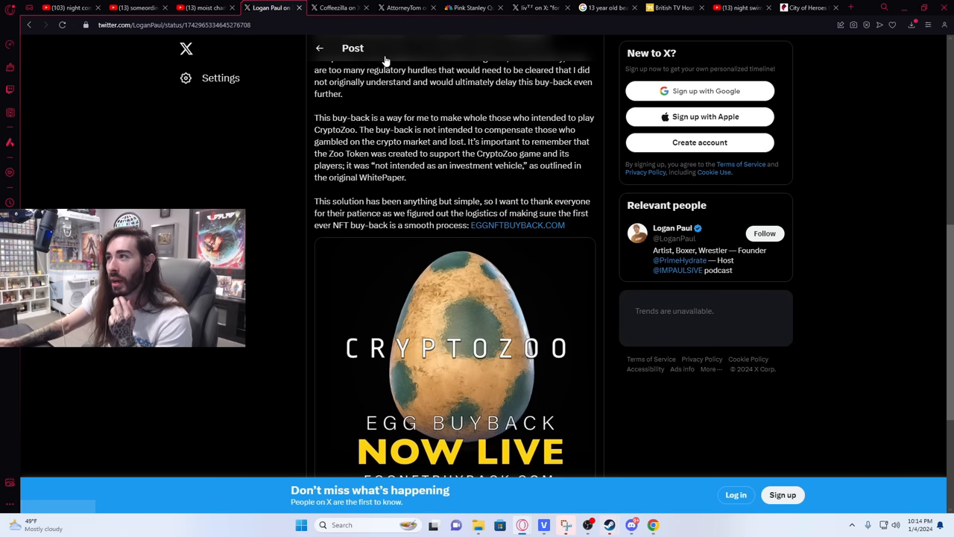
# Switch to AttorneyTom's post calling the claim waiver predatory and play its video.
pyautogui.click(402, 8)
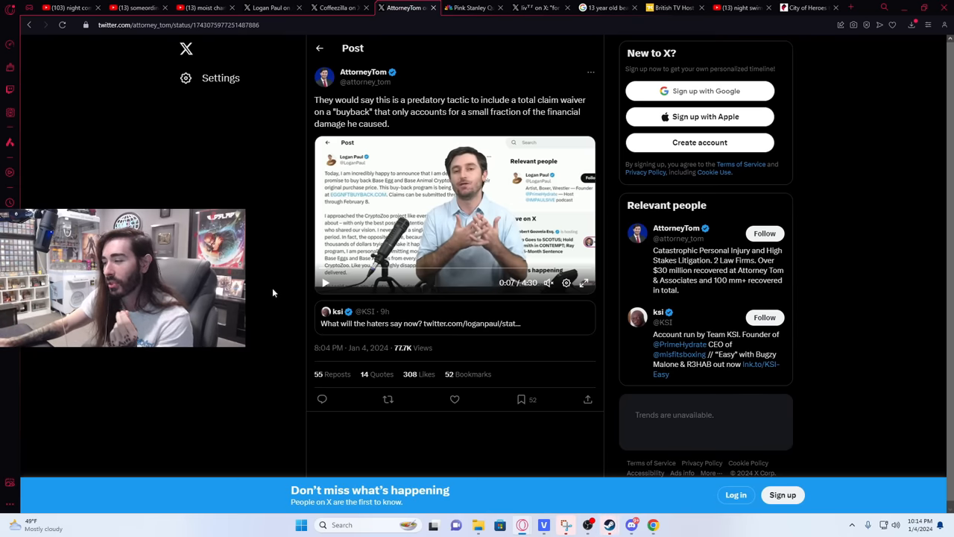
pyautogui.moveTo(402, 129)
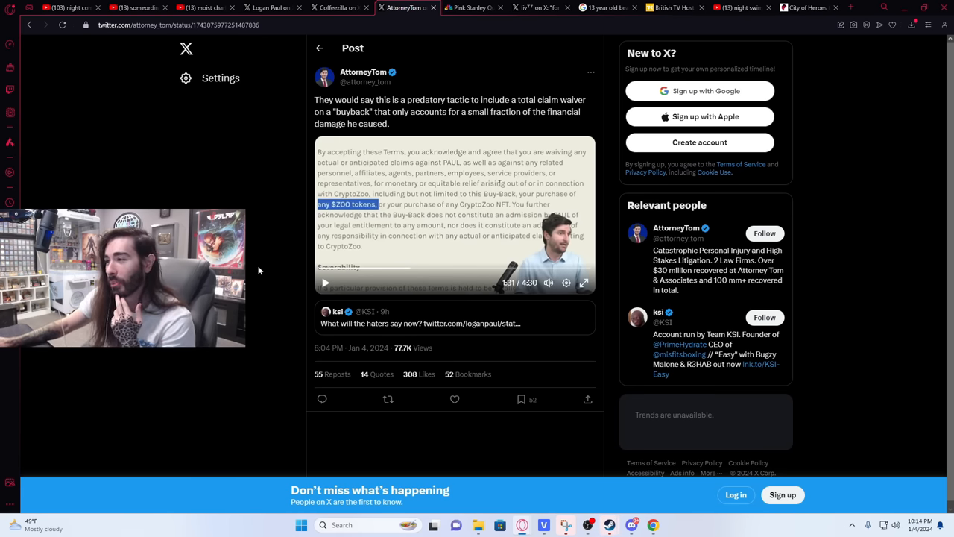
pyautogui.moveTo(416, 175)
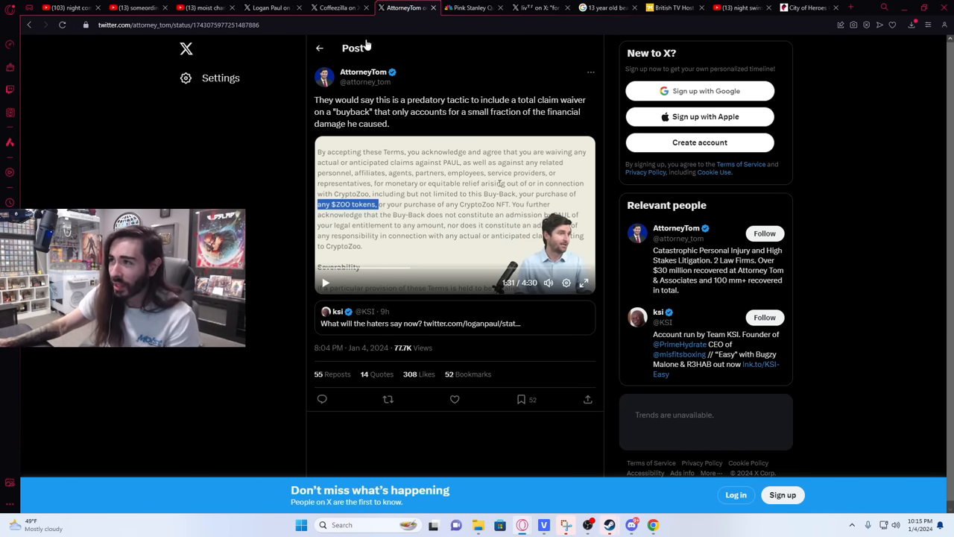
# Alternate between Coffeezilla's and AttorneyTom's waiver posts, ending on Coffeezilla's.
pyautogui.click(339, 7)
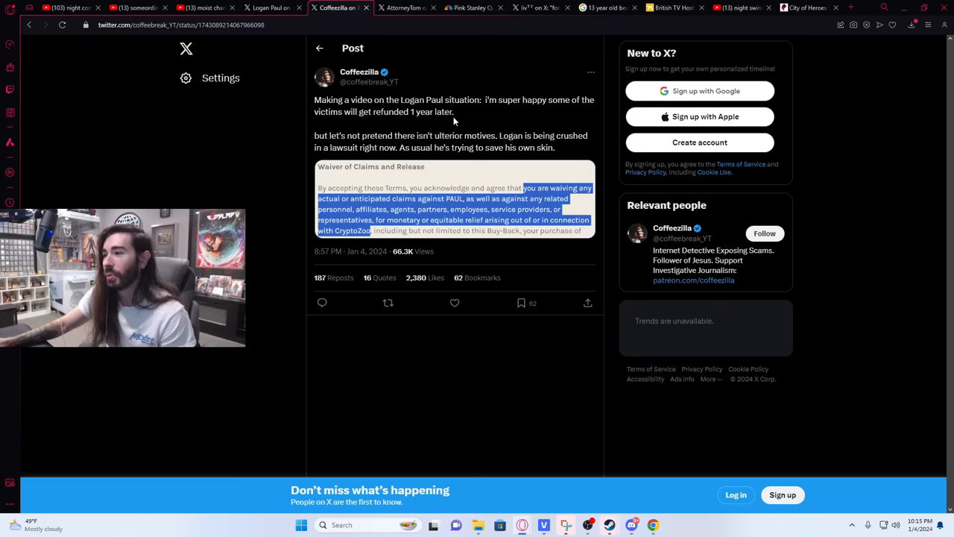
pyautogui.click(407, 7)
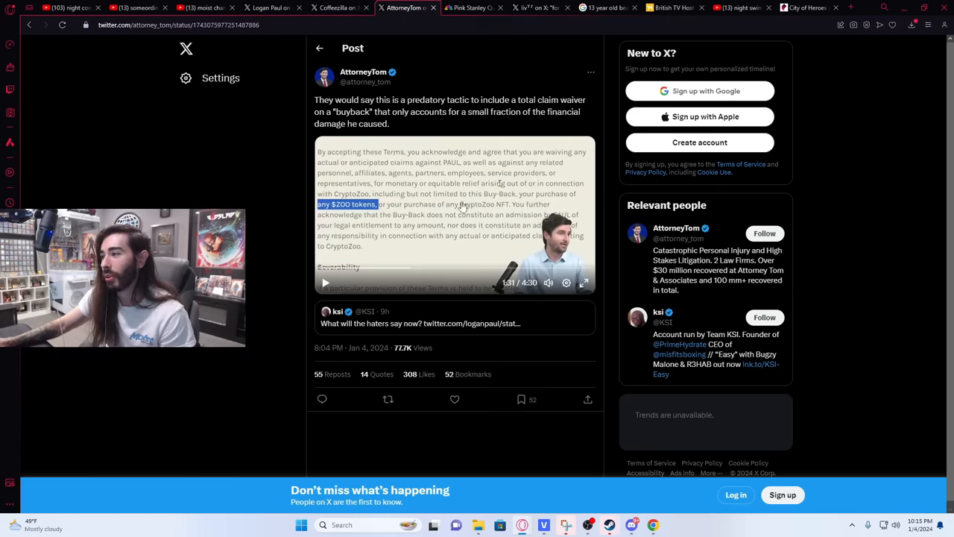
pyautogui.click(340, 8)
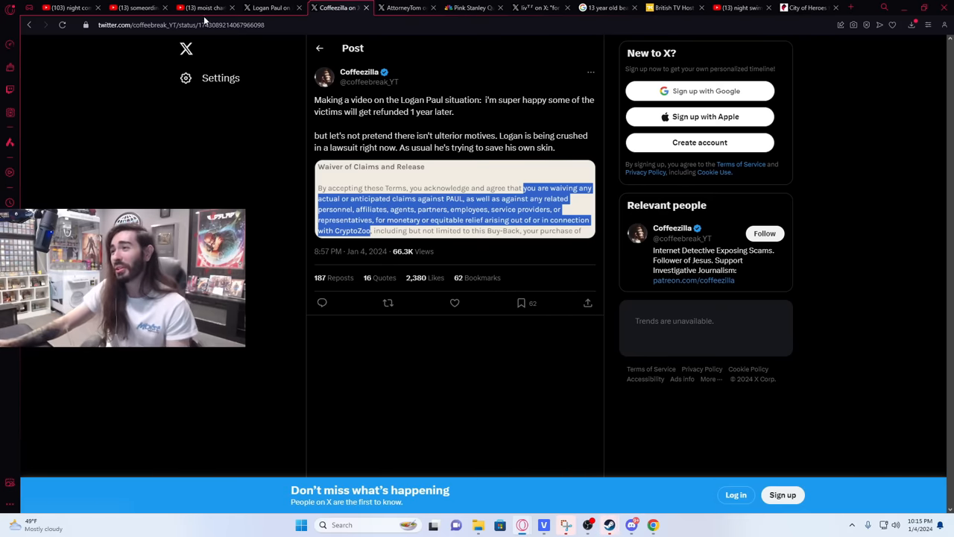
pyautogui.click(404, 8)
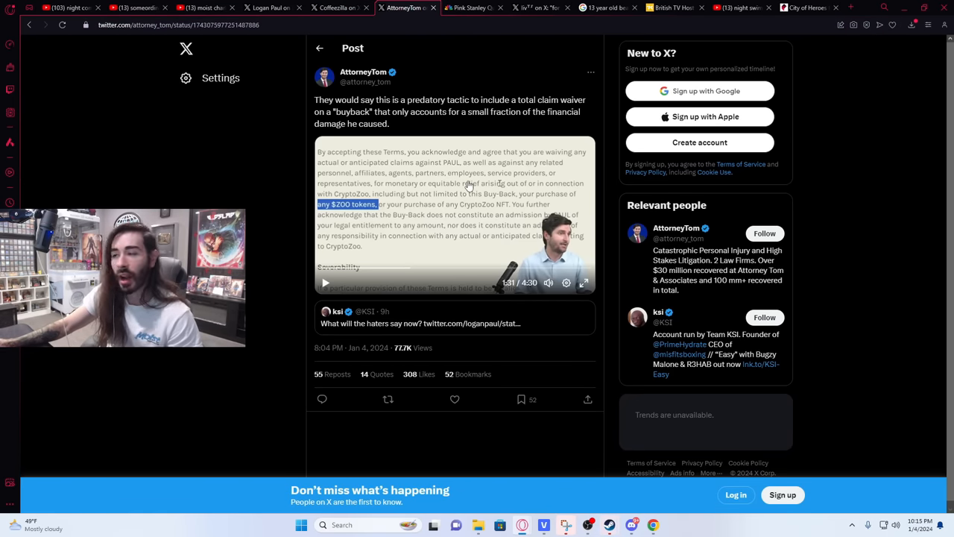
pyautogui.moveTo(423, 217)
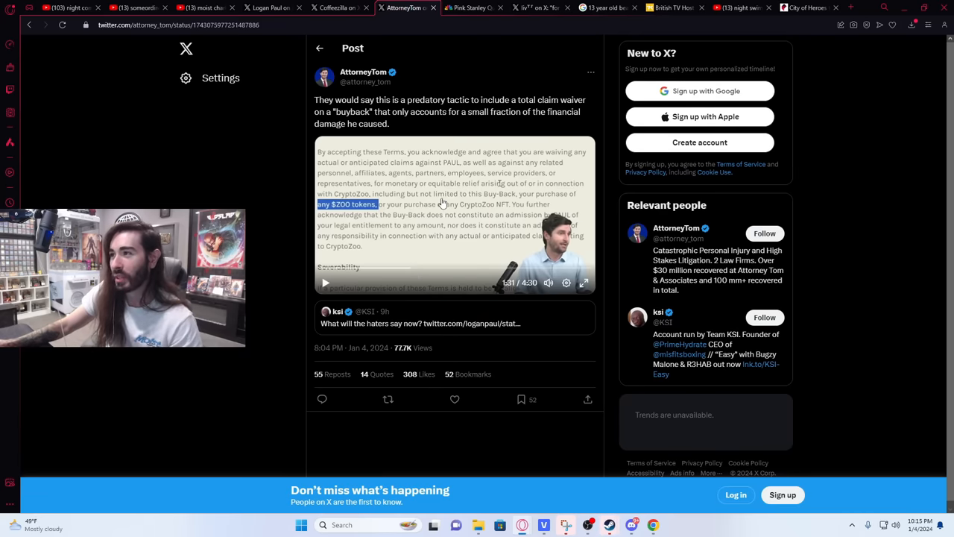
pyautogui.click(339, 8)
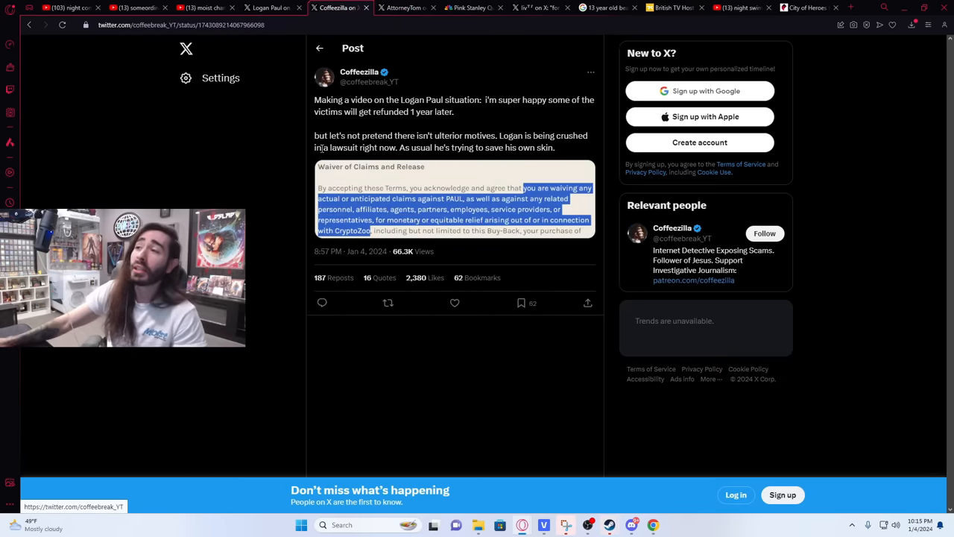
# Return to AttorneyTom's post and continue its video to about two minutes.
pyautogui.click(406, 8)
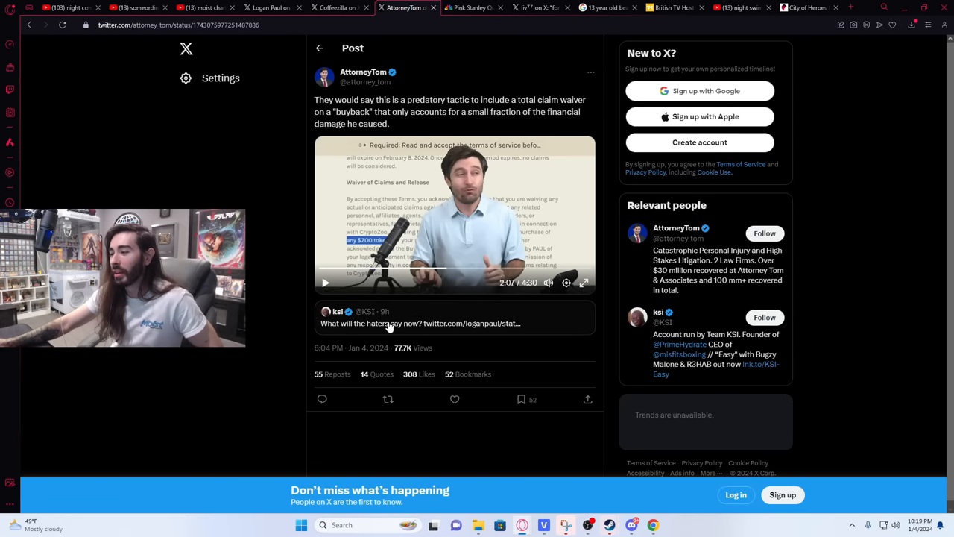
pyautogui.moveTo(382, 323)
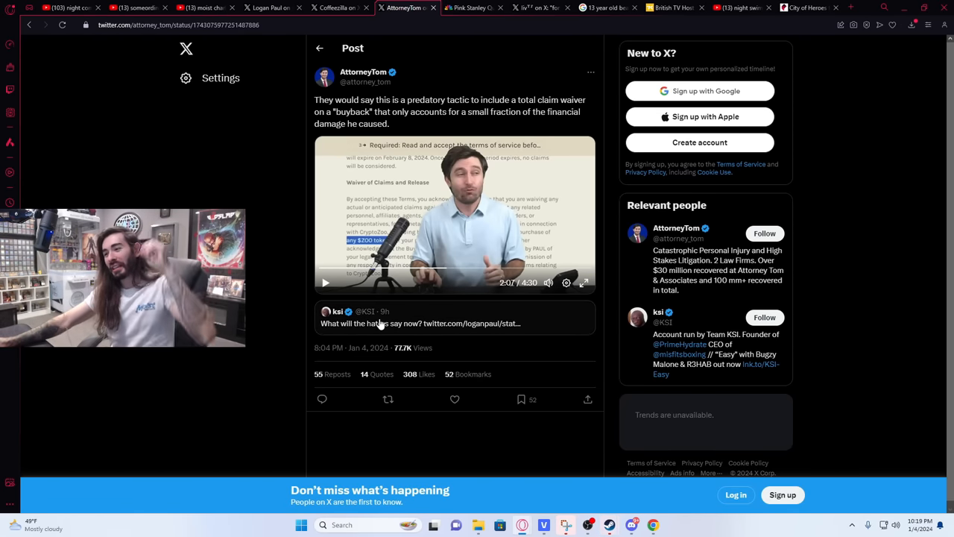